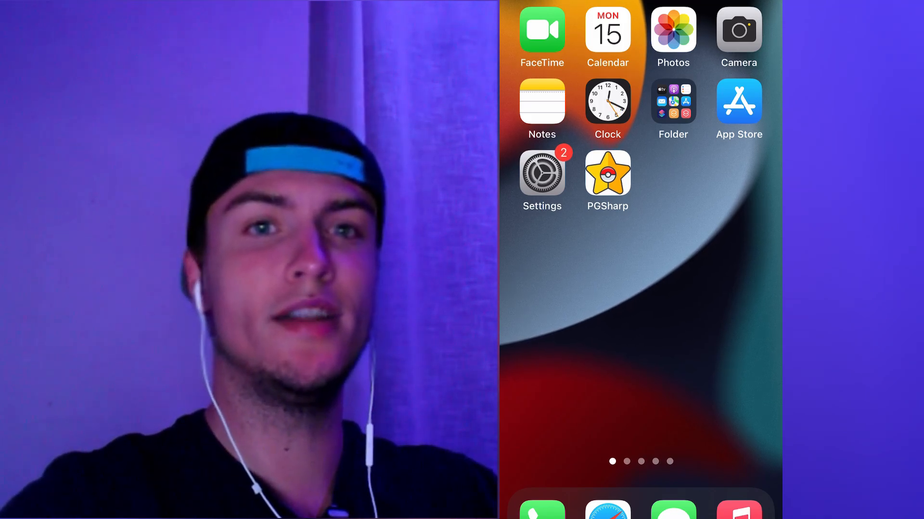
Launch PGSharp and enter the birth month and year on the date-of-birth screen
click(607, 173)
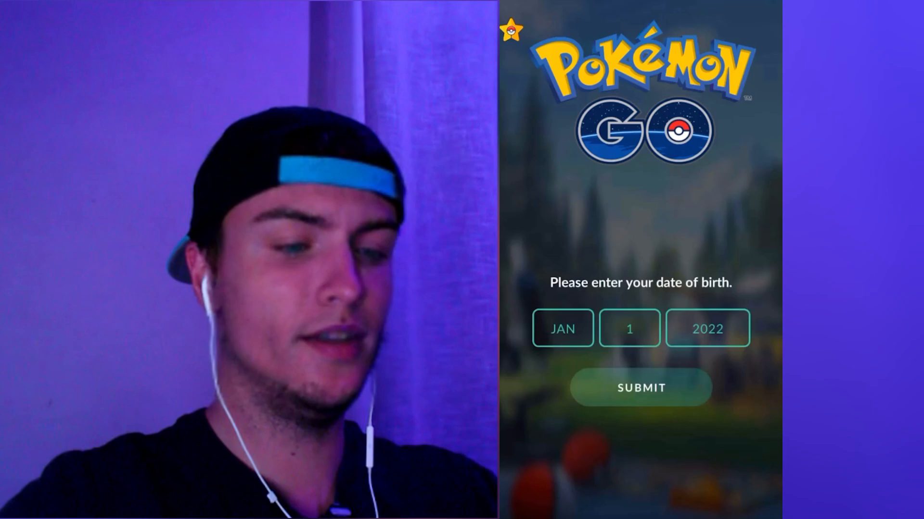
click(562, 329)
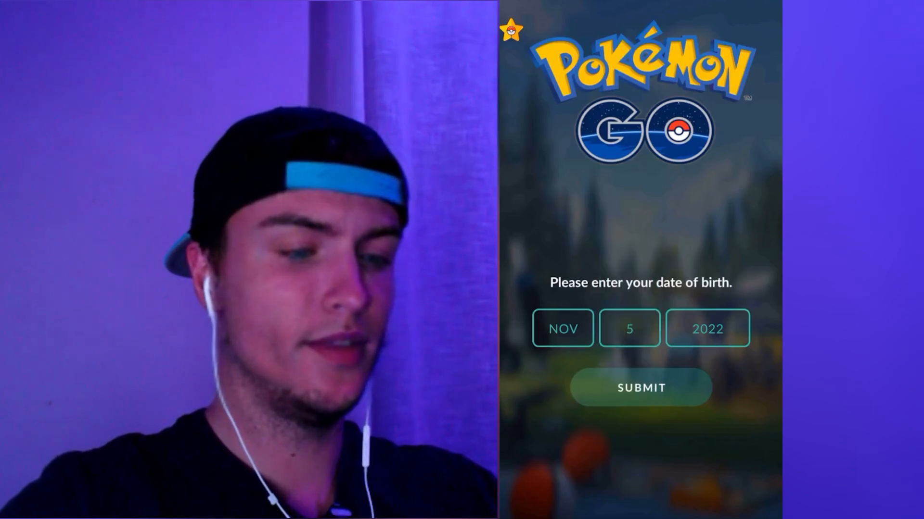
click(706, 328)
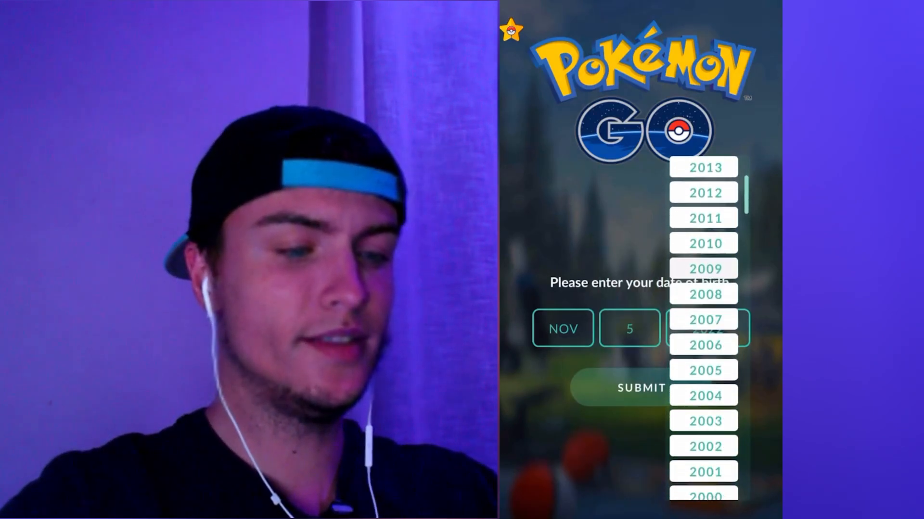
click(637, 388)
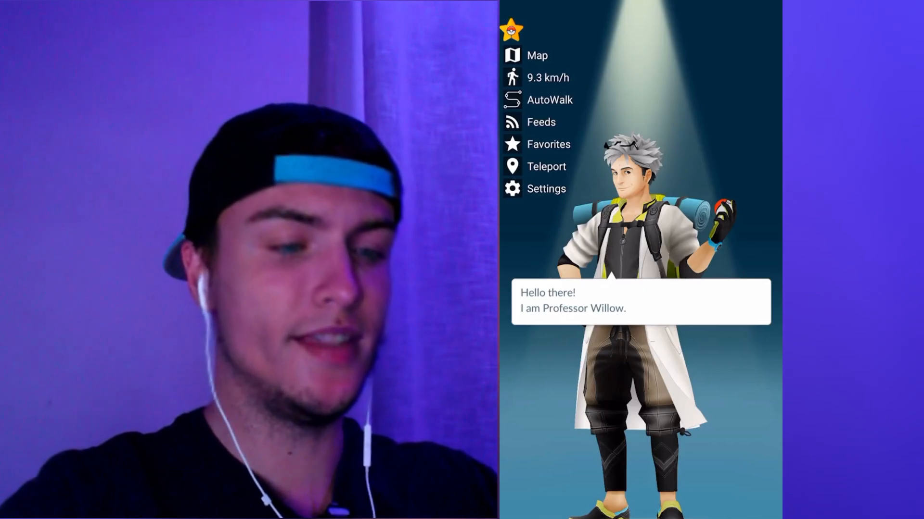
Browse the PGSharp settings list, then view and close the location map
click(545, 189)
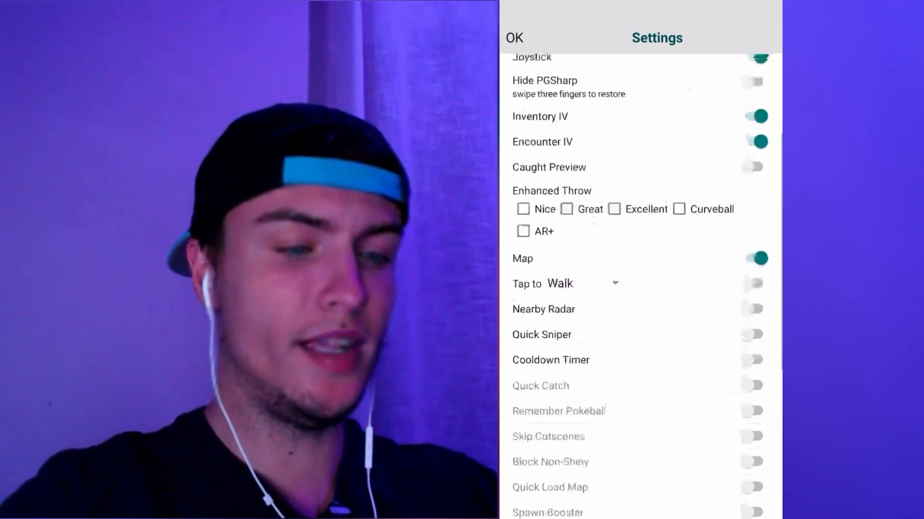
scroll(down, 3)
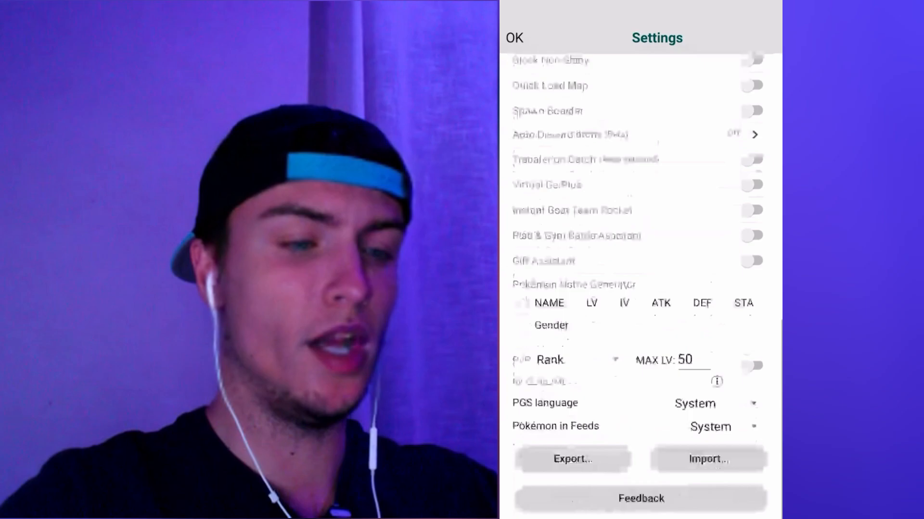
click(513, 40)
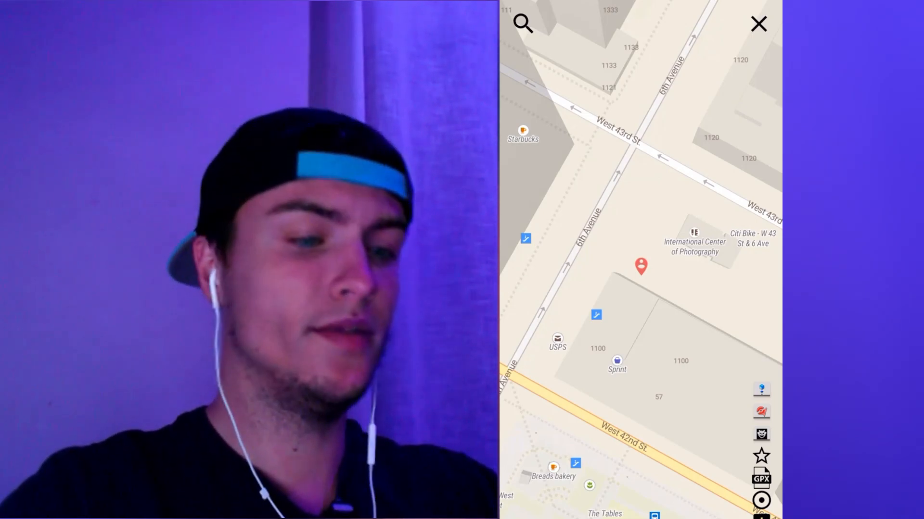
click(758, 23)
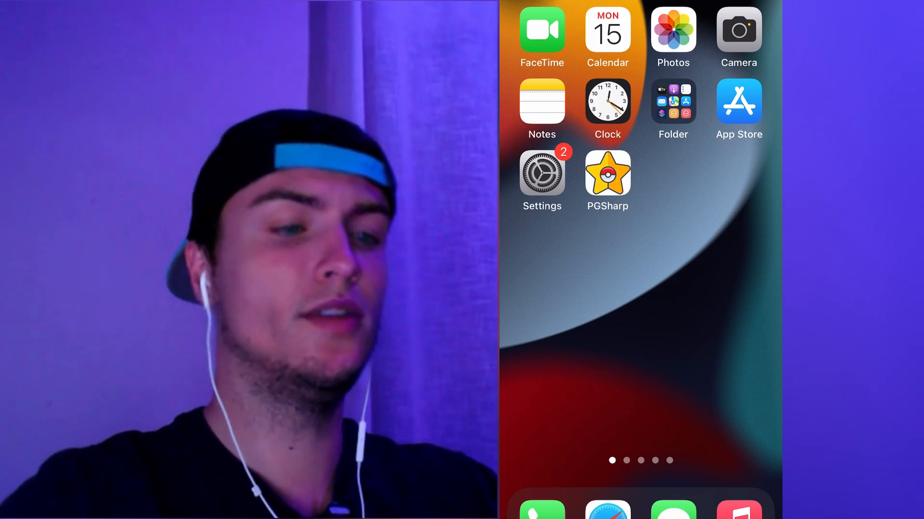
Open the iPhone Settings app and browse its list of settings
click(542, 173)
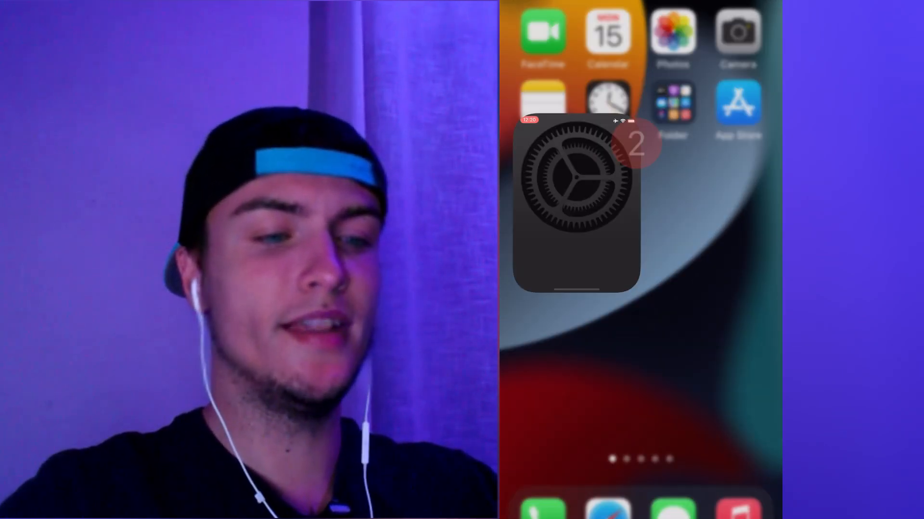
click(574, 205)
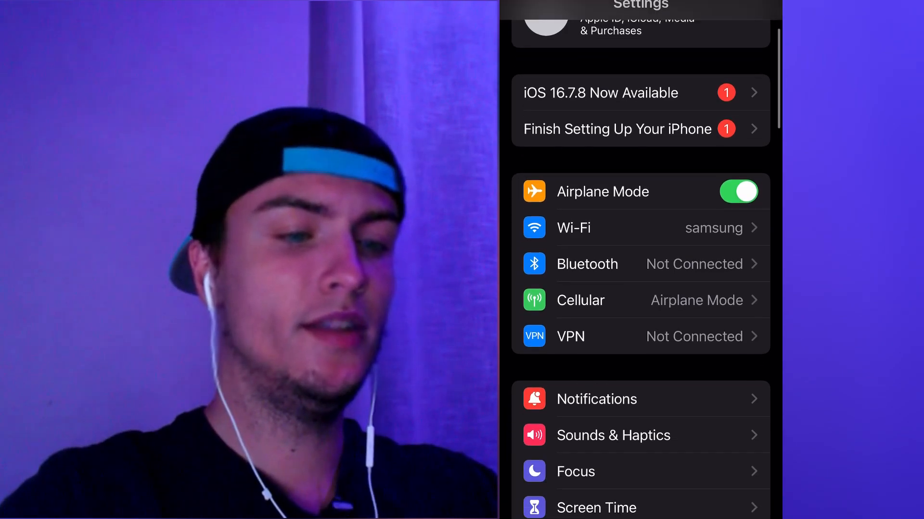
scroll(down, 3)
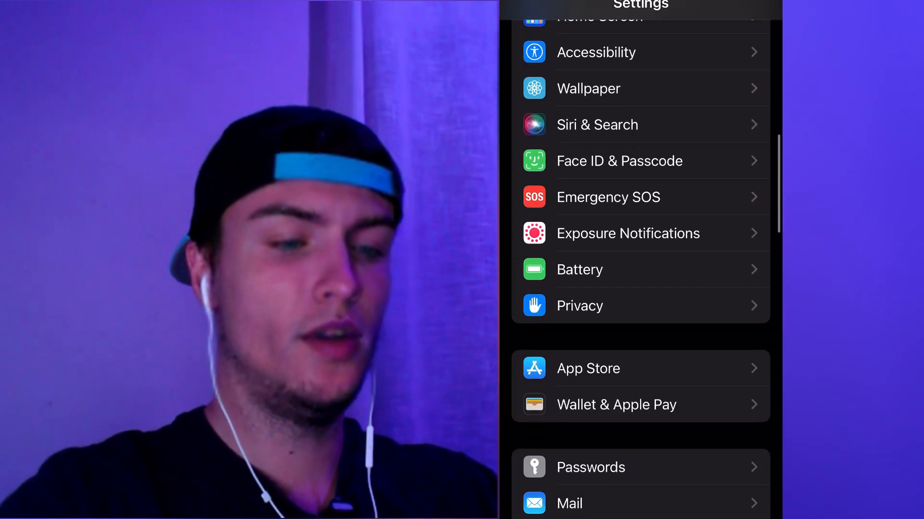
click(579, 270)
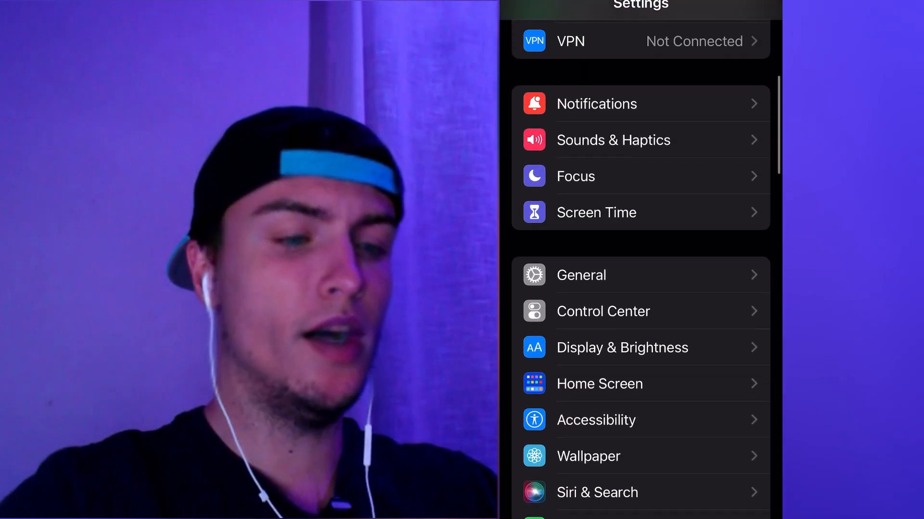
Set General > Background App Refresh to Wi-Fi & Cellular Data
click(581, 275)
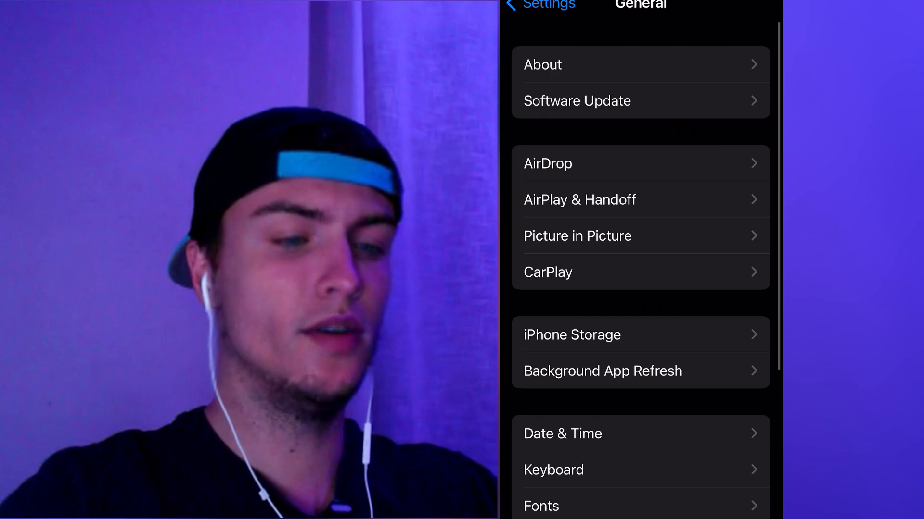
scroll(down, 3)
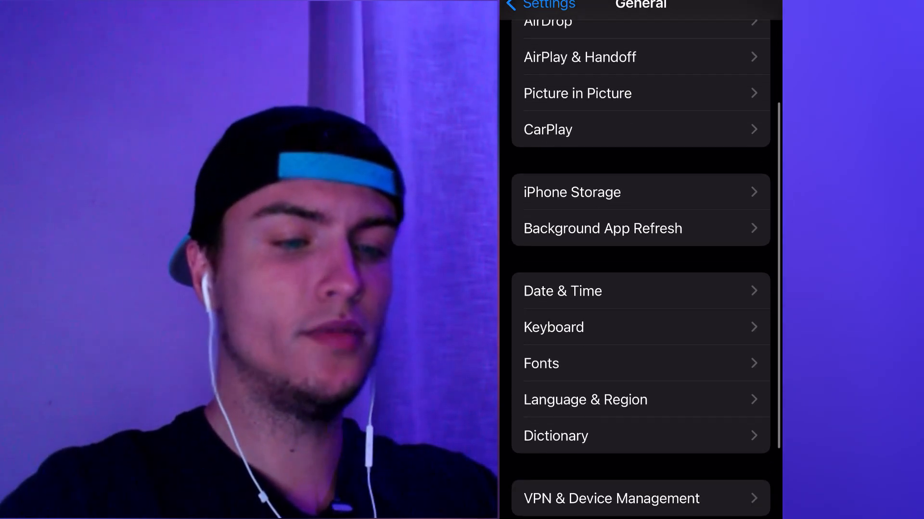
click(603, 229)
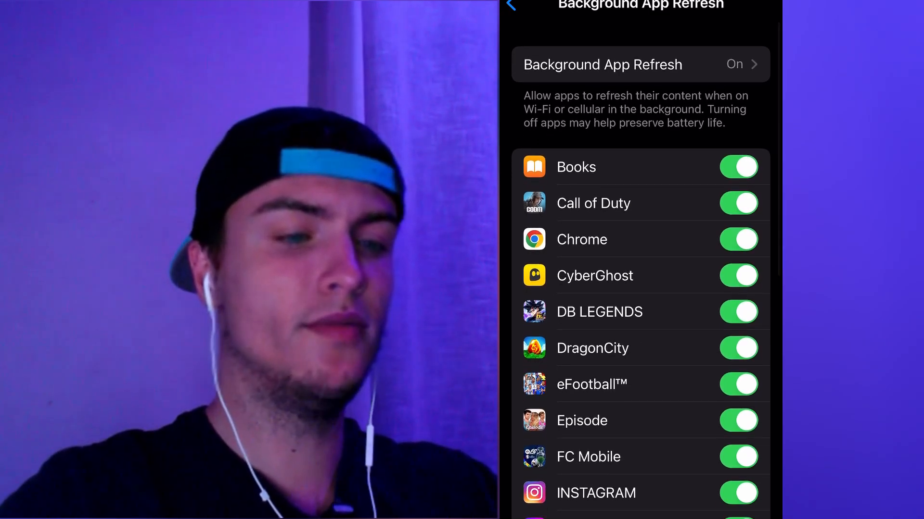
click(640, 64)
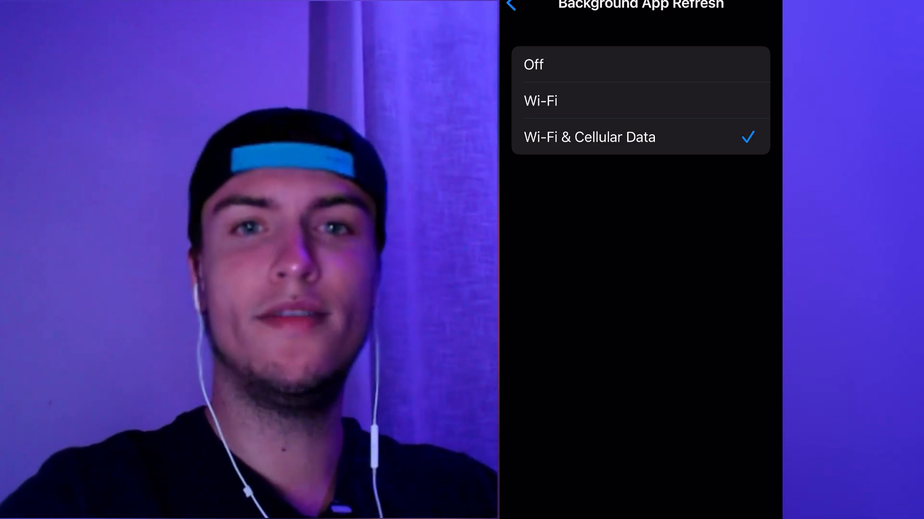
click(513, 6)
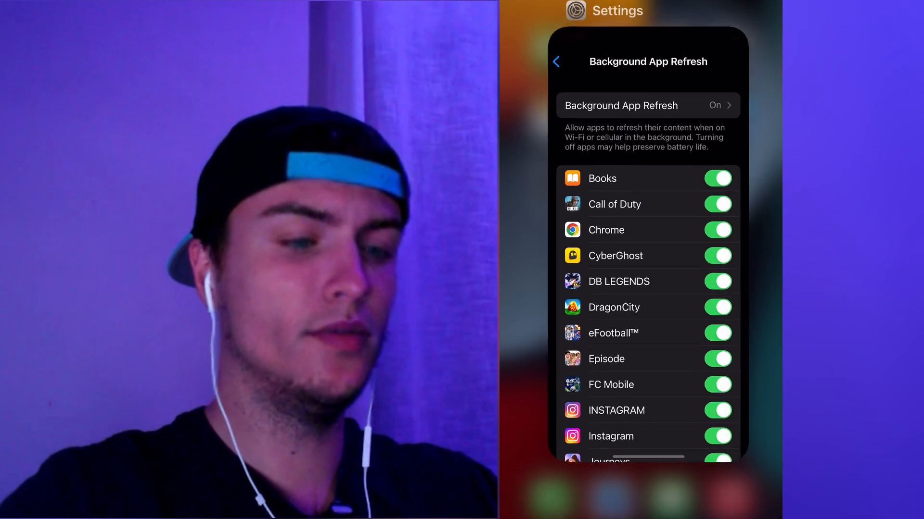
In Safari on apptok.club, scroll the mod list and pick the PGSharp entry
key(home)
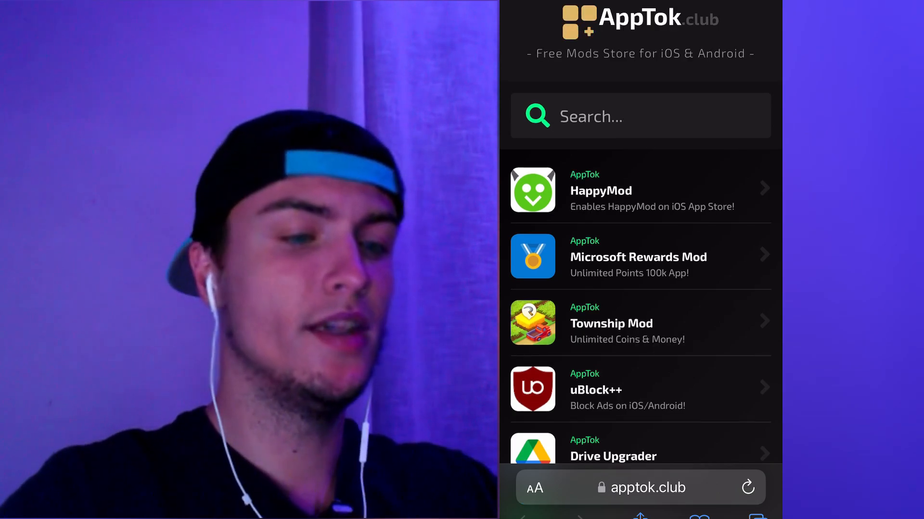
scroll(down, 3)
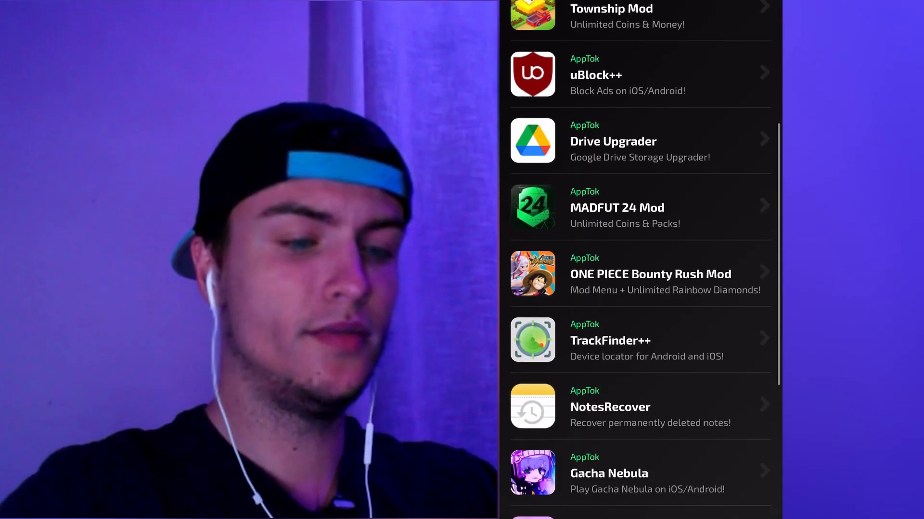
scroll(down, 3)
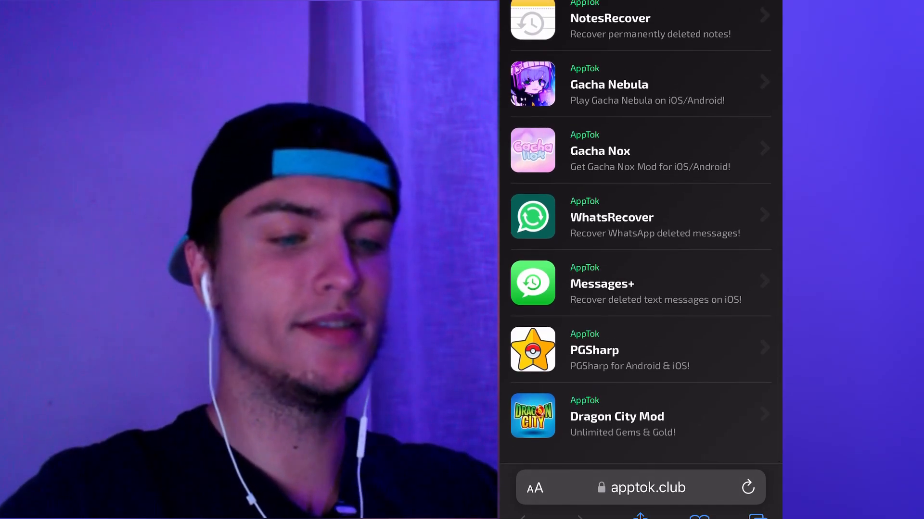
click(594, 350)
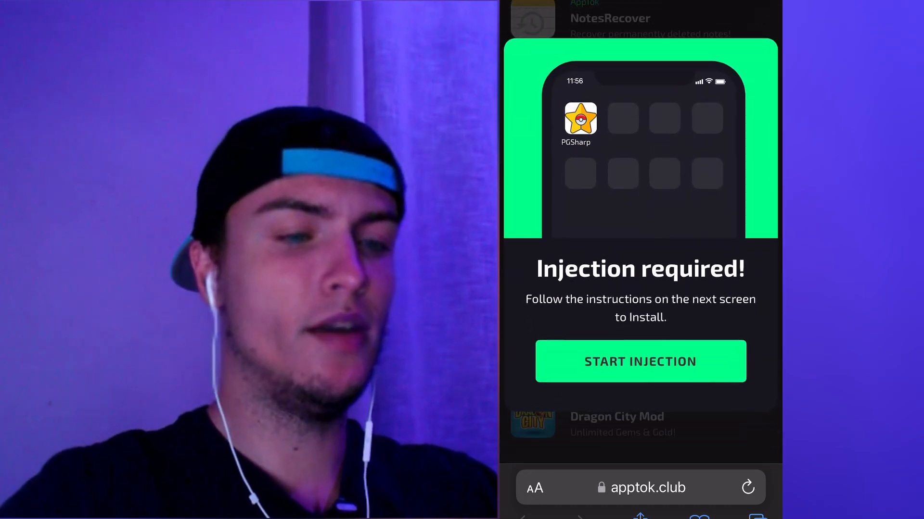
click(640, 361)
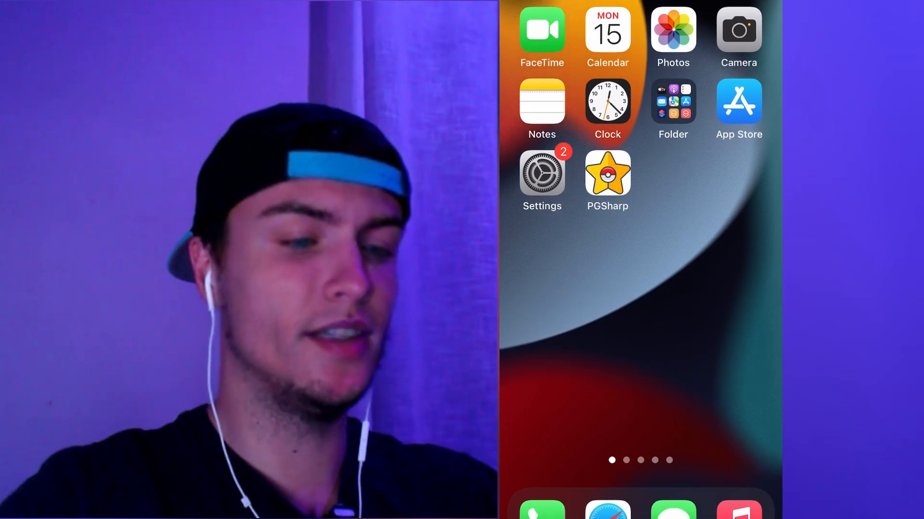
Launch the newly installed PGSharp from the home screen icon
click(607, 173)
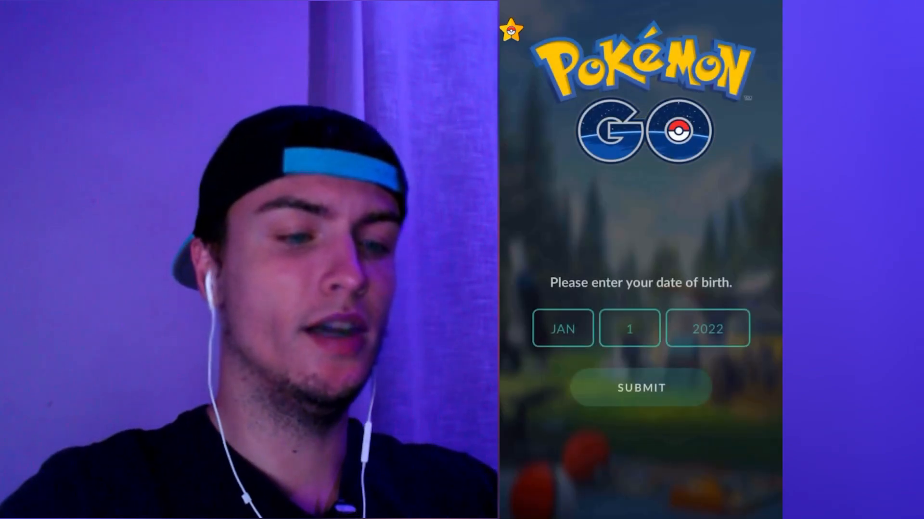